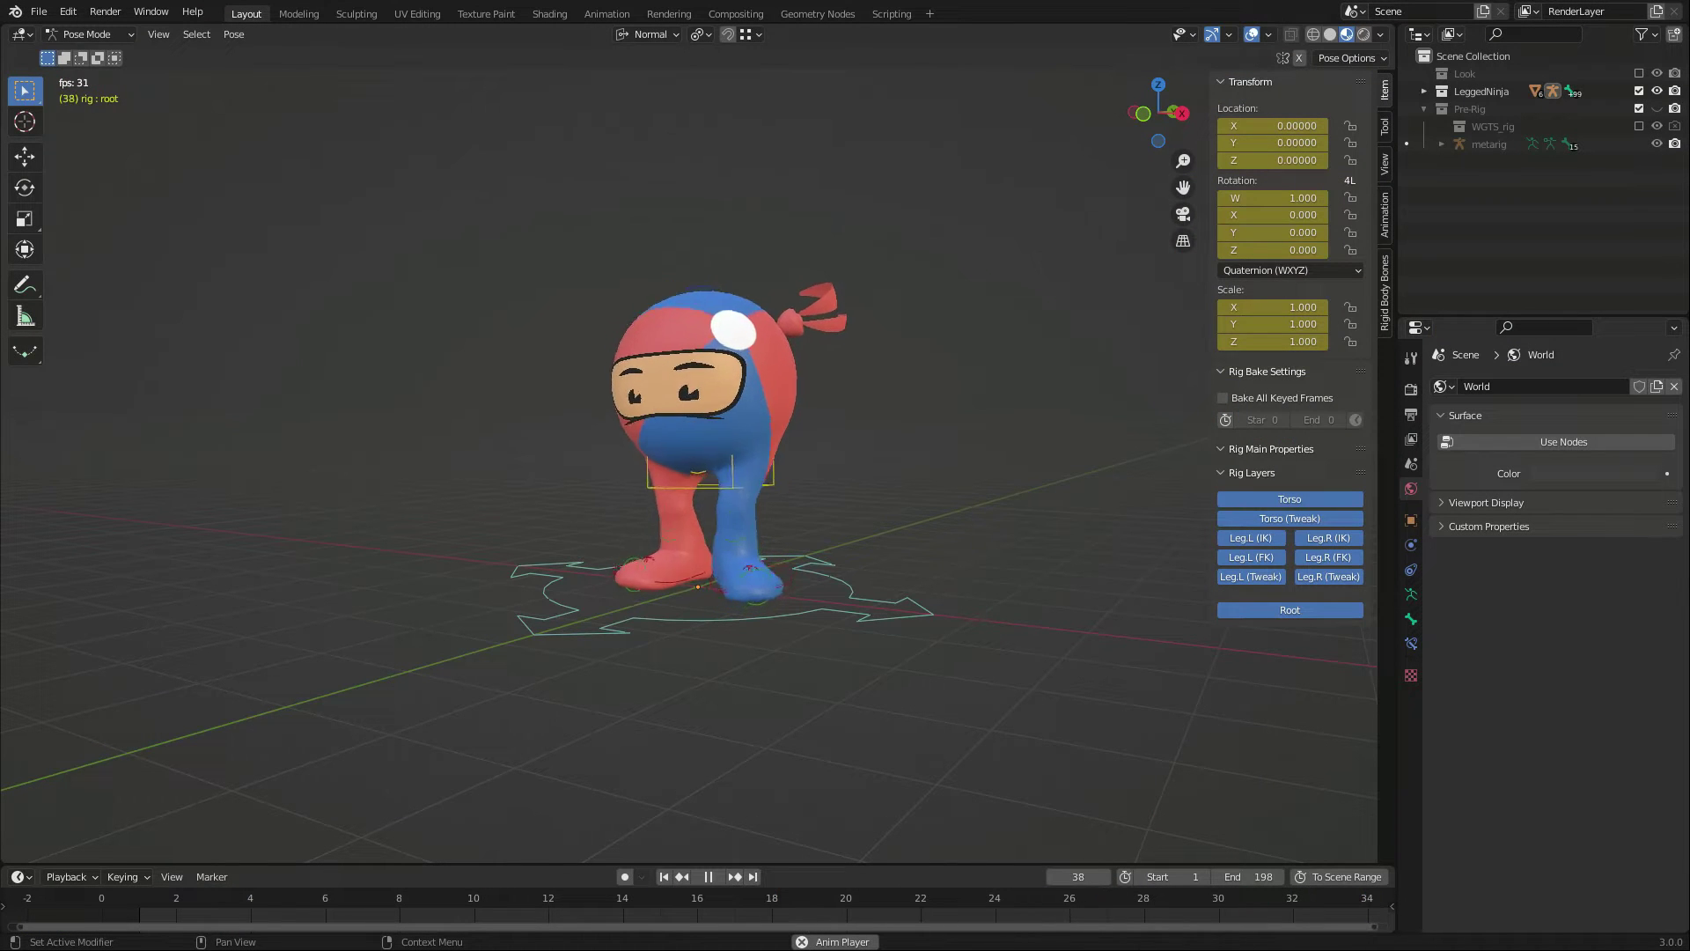
Step: Extract a metarig from the ninja rig with Expy Kit and re-generate the Rigify control rig
{"action": "left_click", "coordinate": [708, 875]}
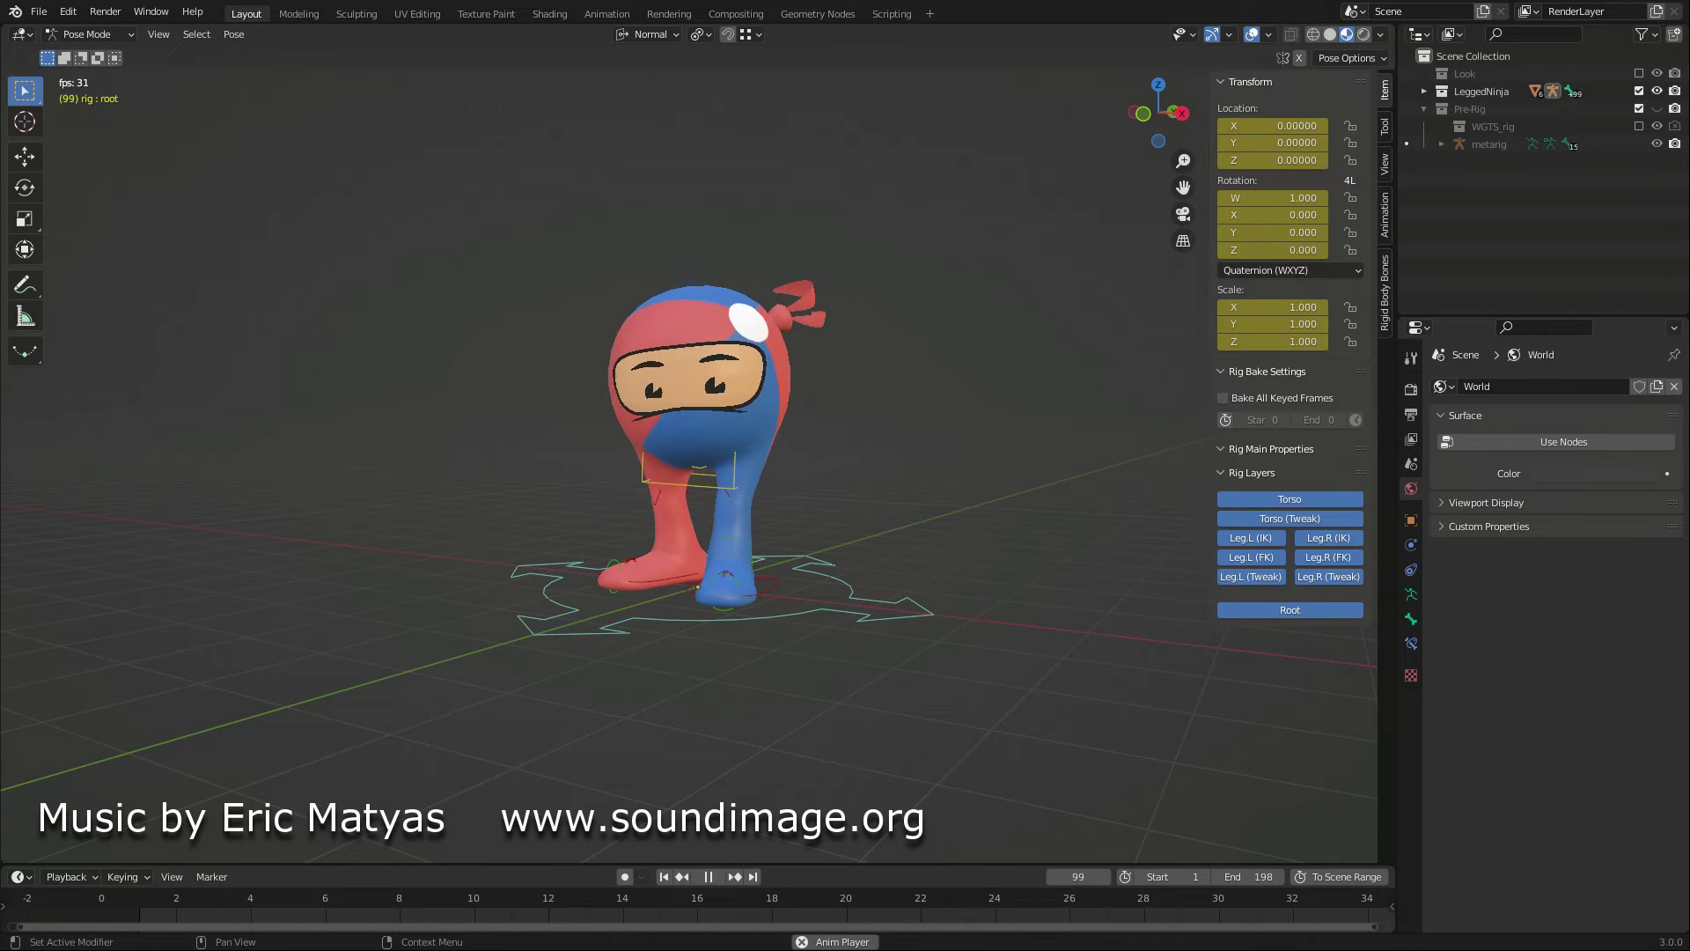
{"action": "left_click", "coordinate": [708, 877]}
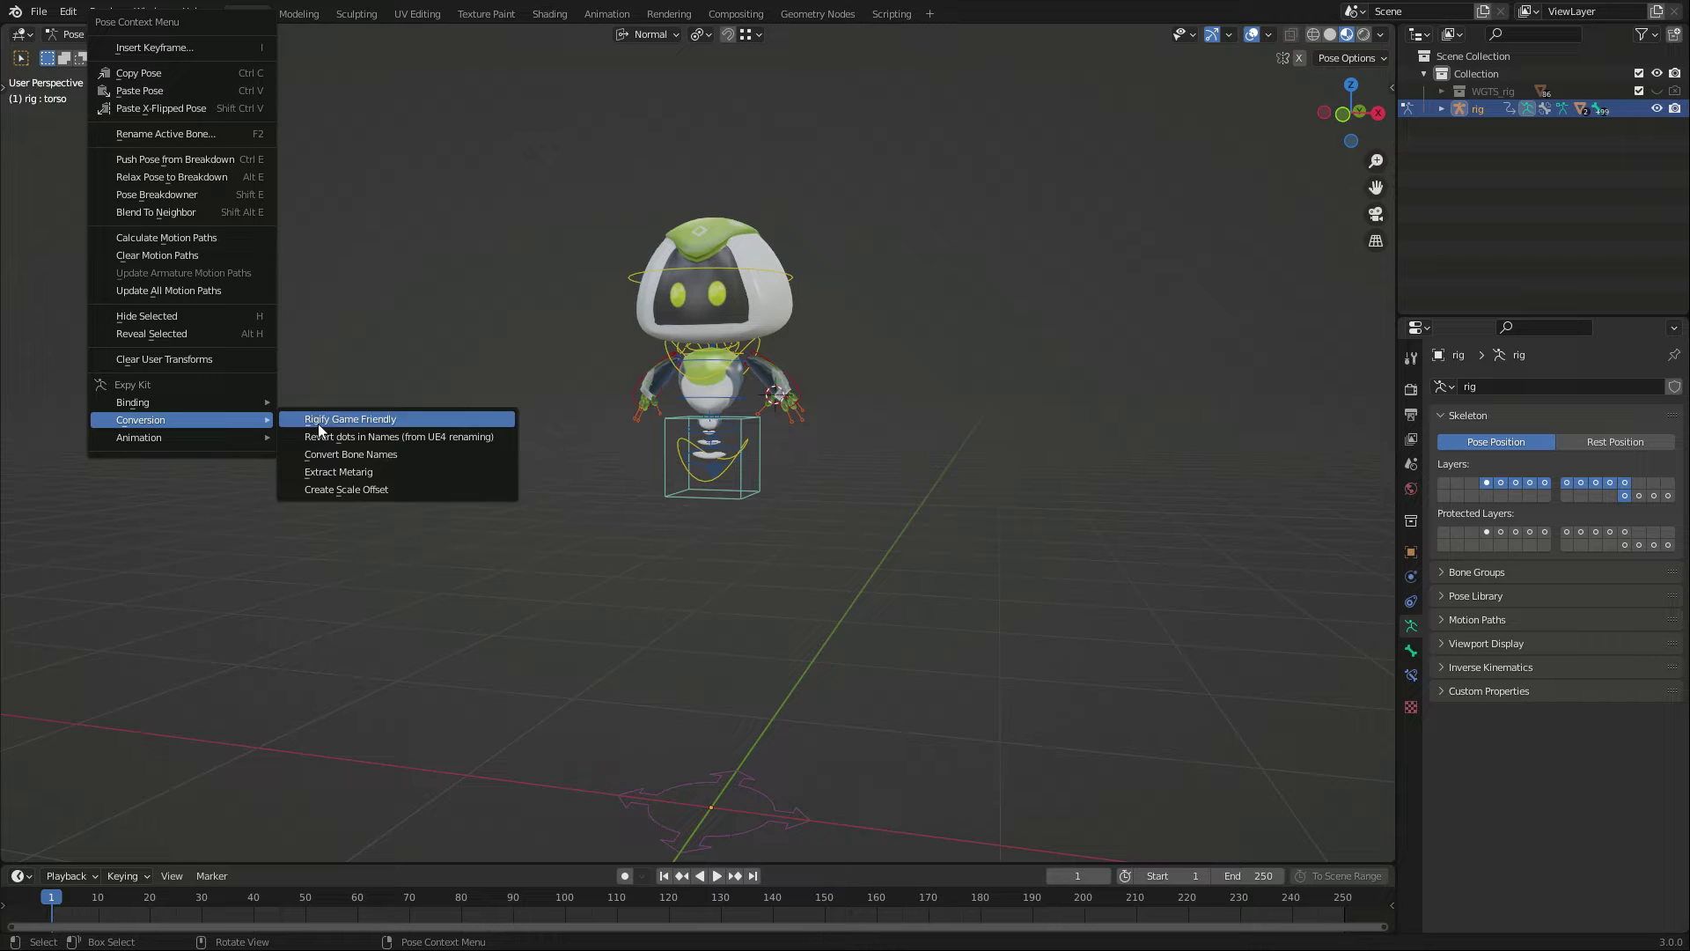
{"action": "left_click", "coordinate": [338, 471]}
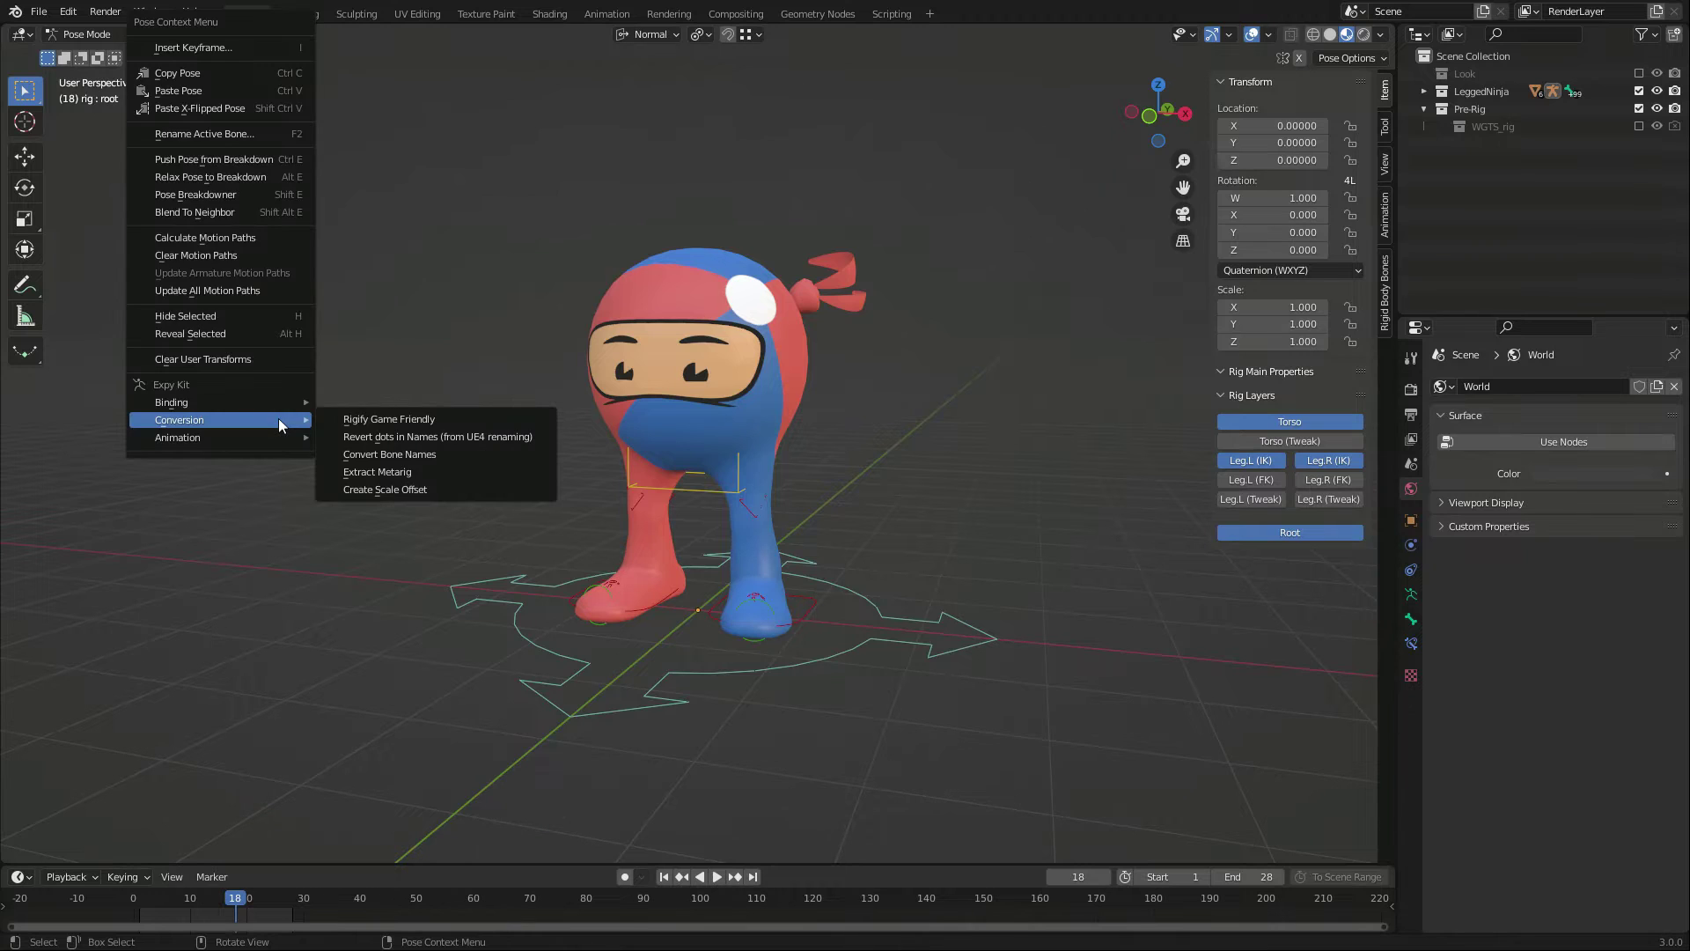
{"action": "left_click", "coordinate": [378, 472]}
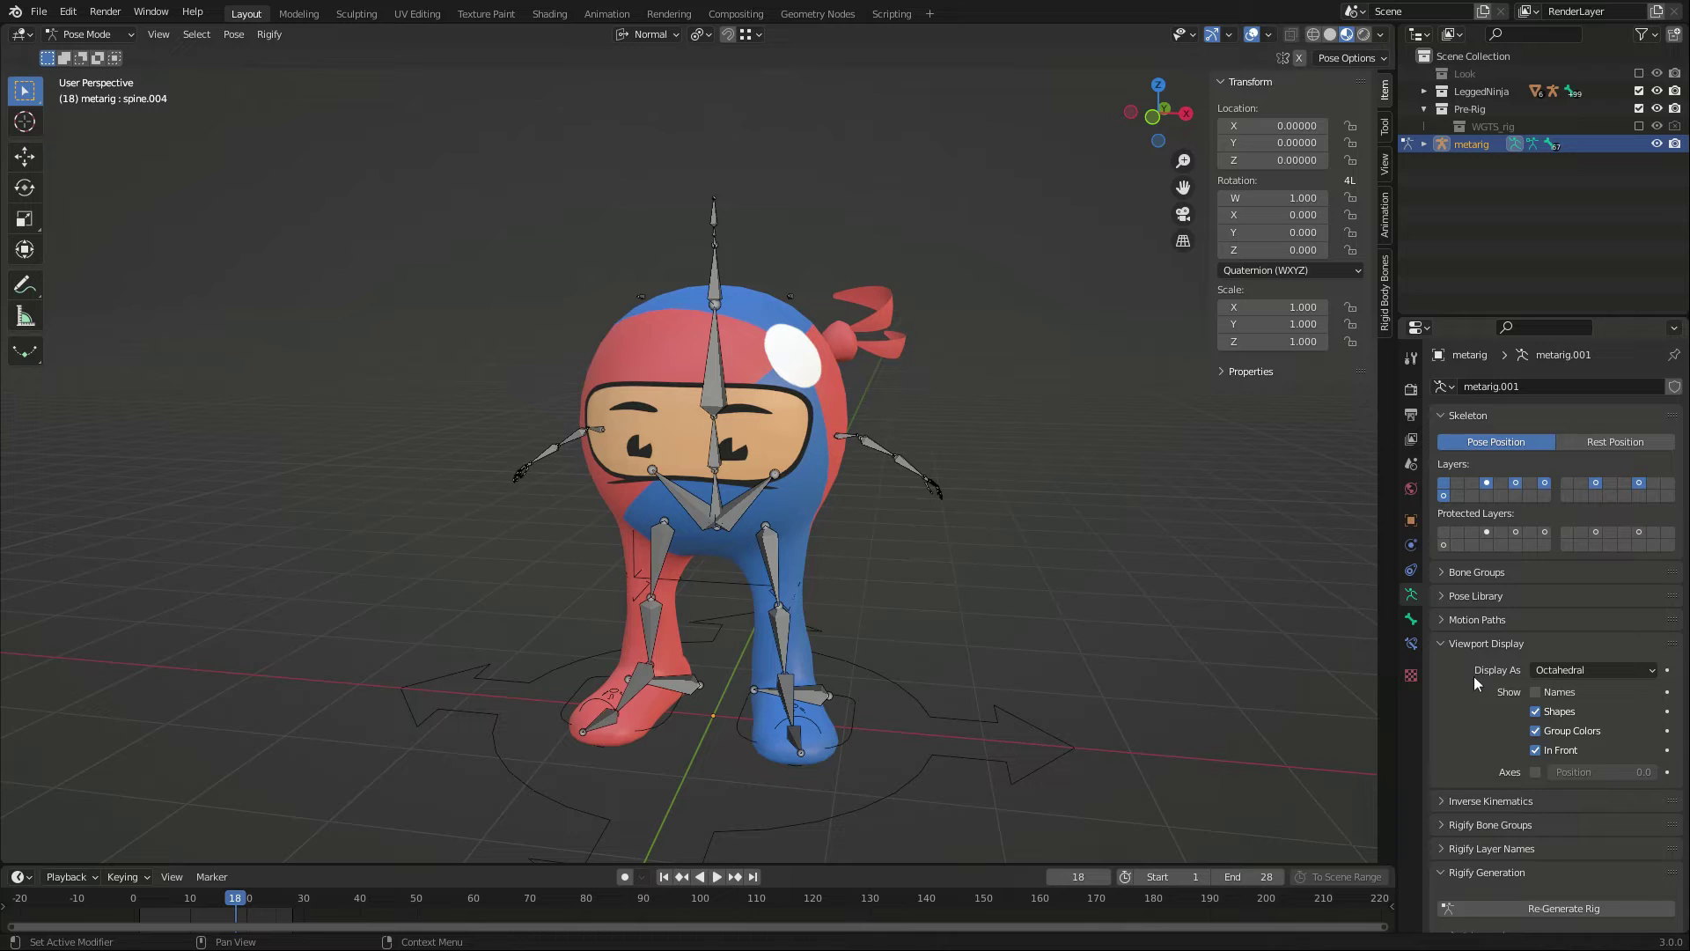
{"action": "left_click", "coordinate": [1562, 908]}
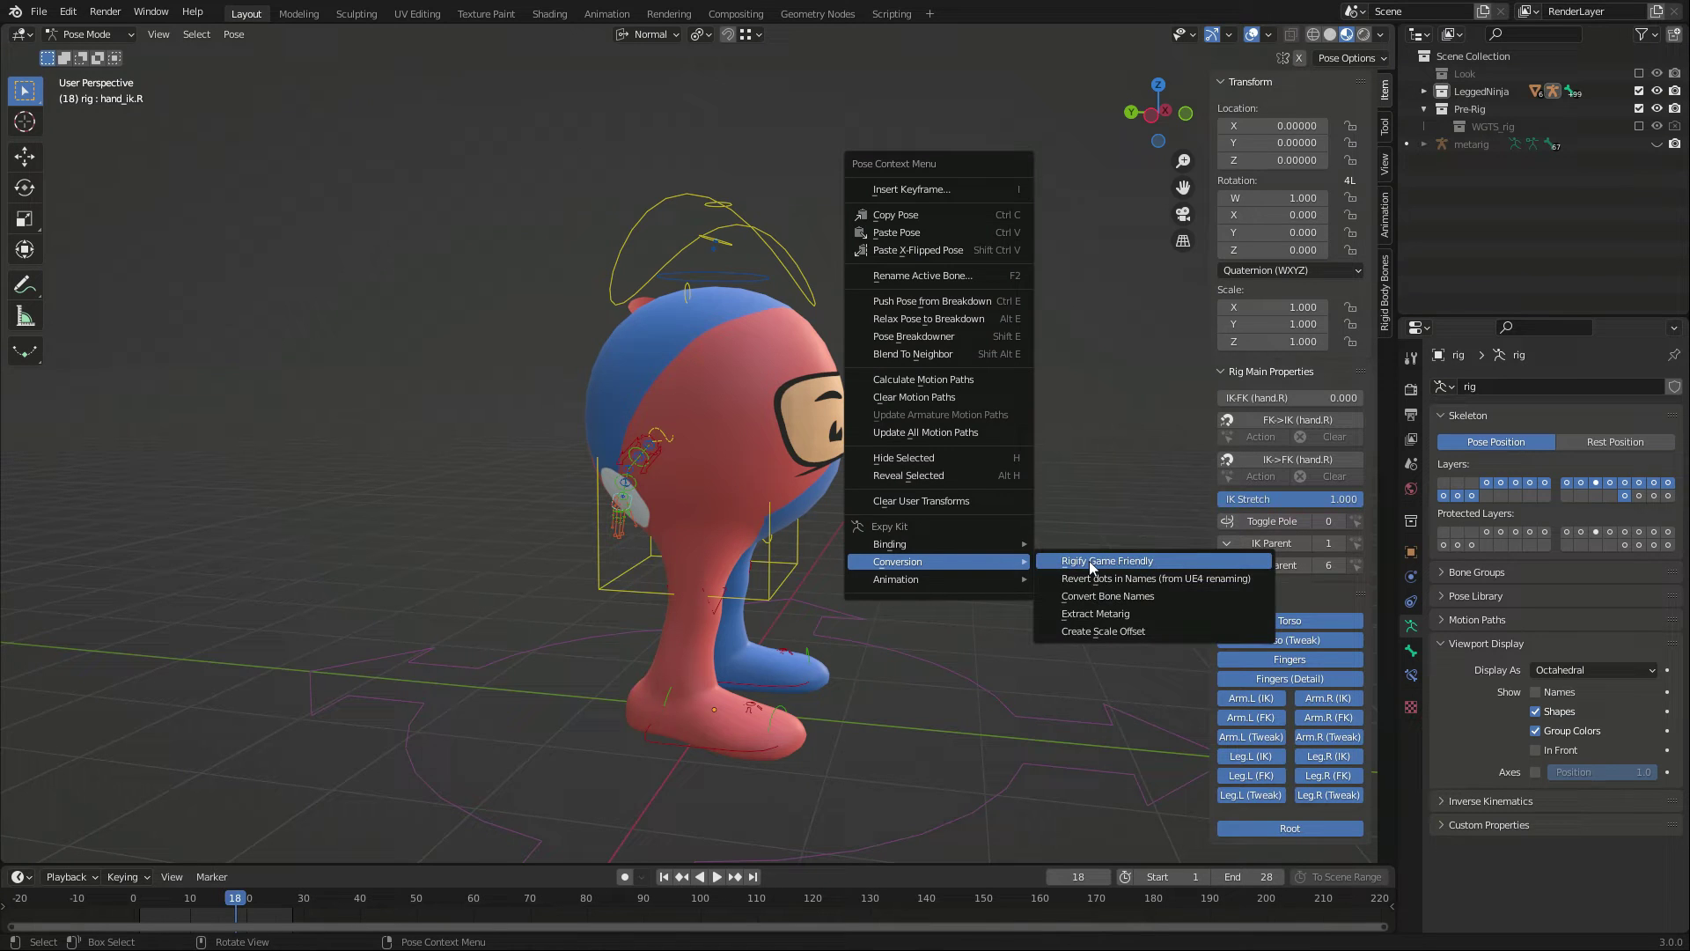
Step: Make the rig Rigify Game Friendly, convert bone names for Mixamo, and export ch_leggedball_rig_mixamo.fbx
{"action": "left_click", "coordinate": [1107, 560]}
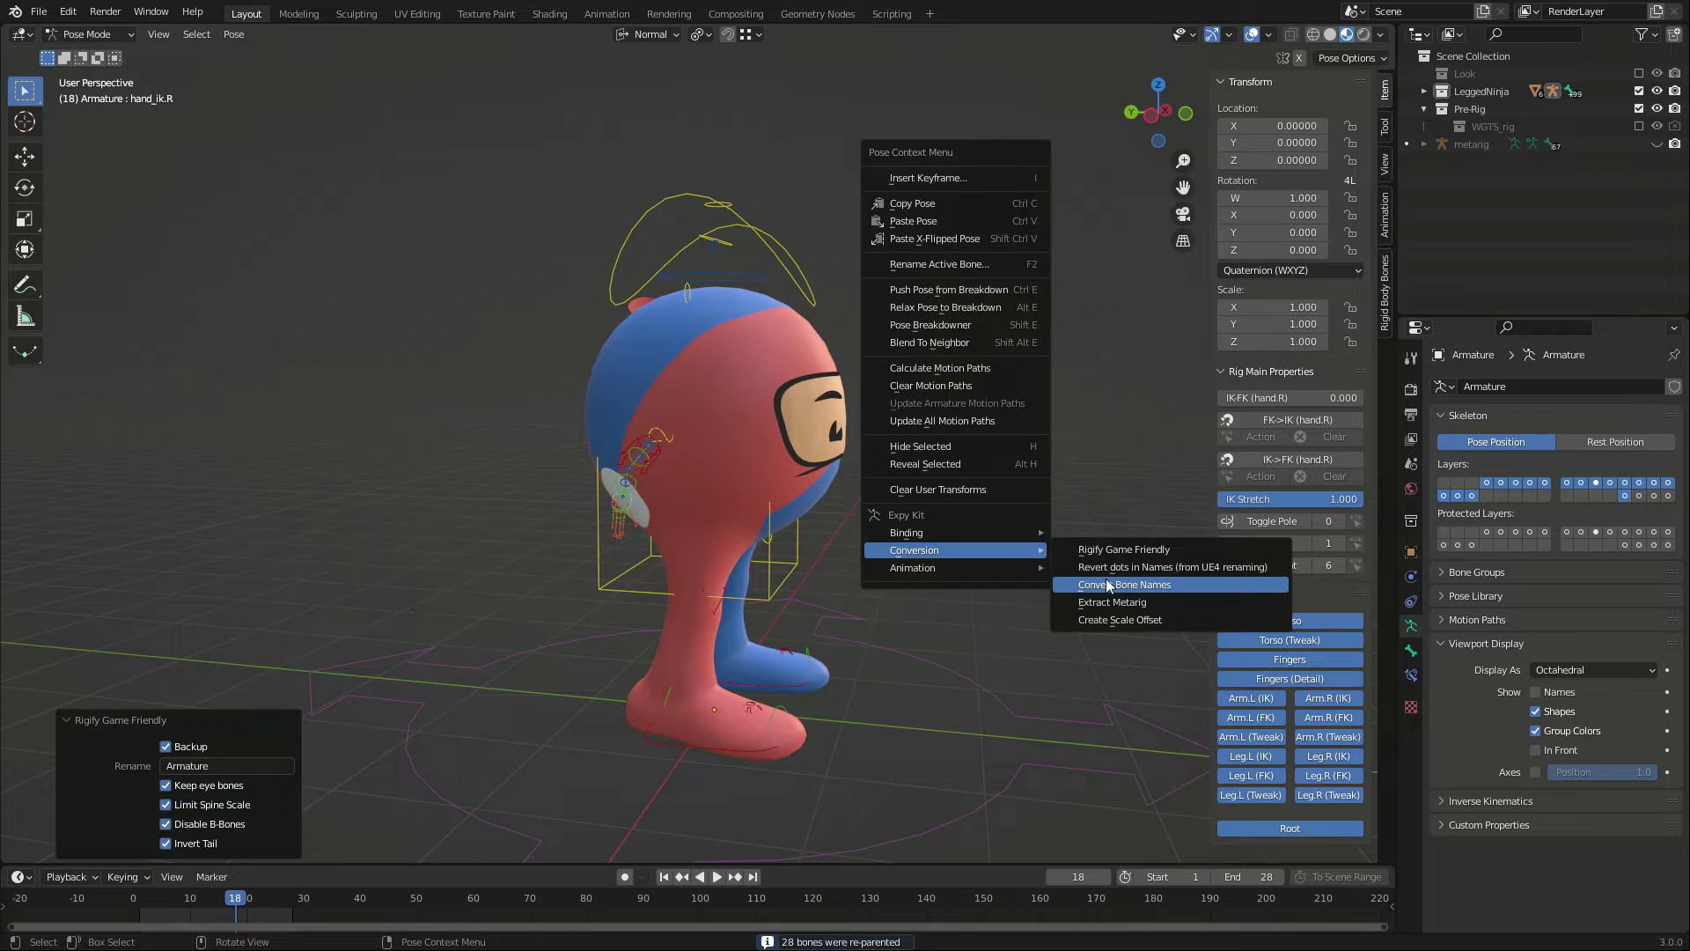
{"action": "left_click", "coordinate": [1125, 584]}
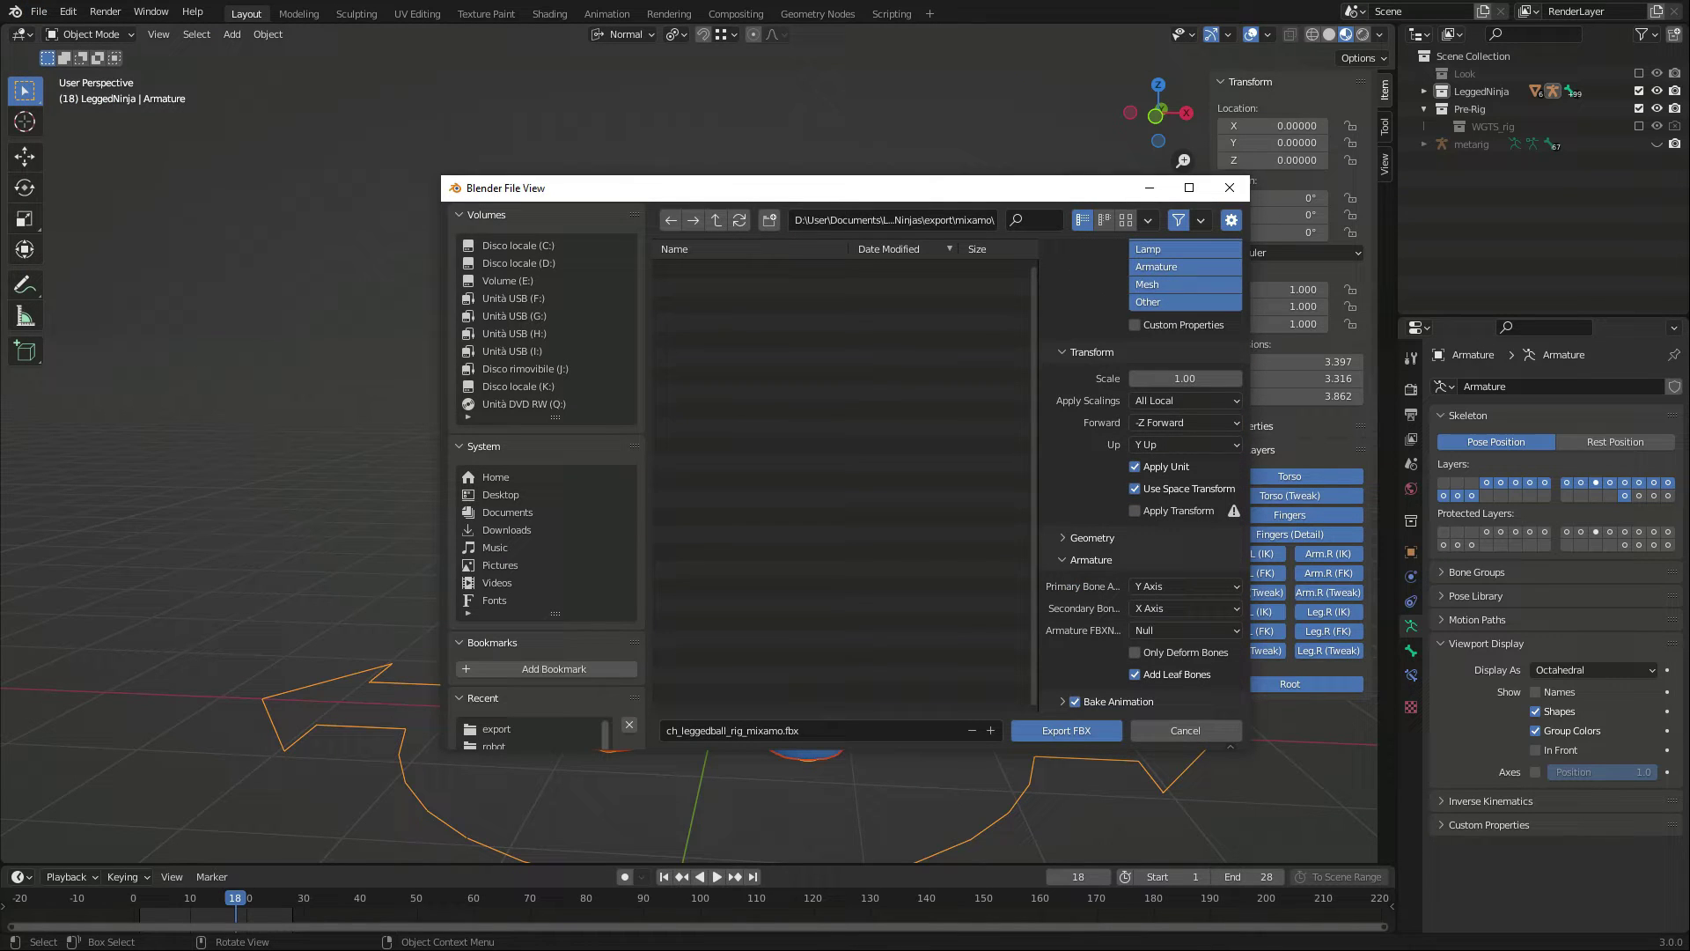
{"action": "left_click", "coordinate": [1134, 652]}
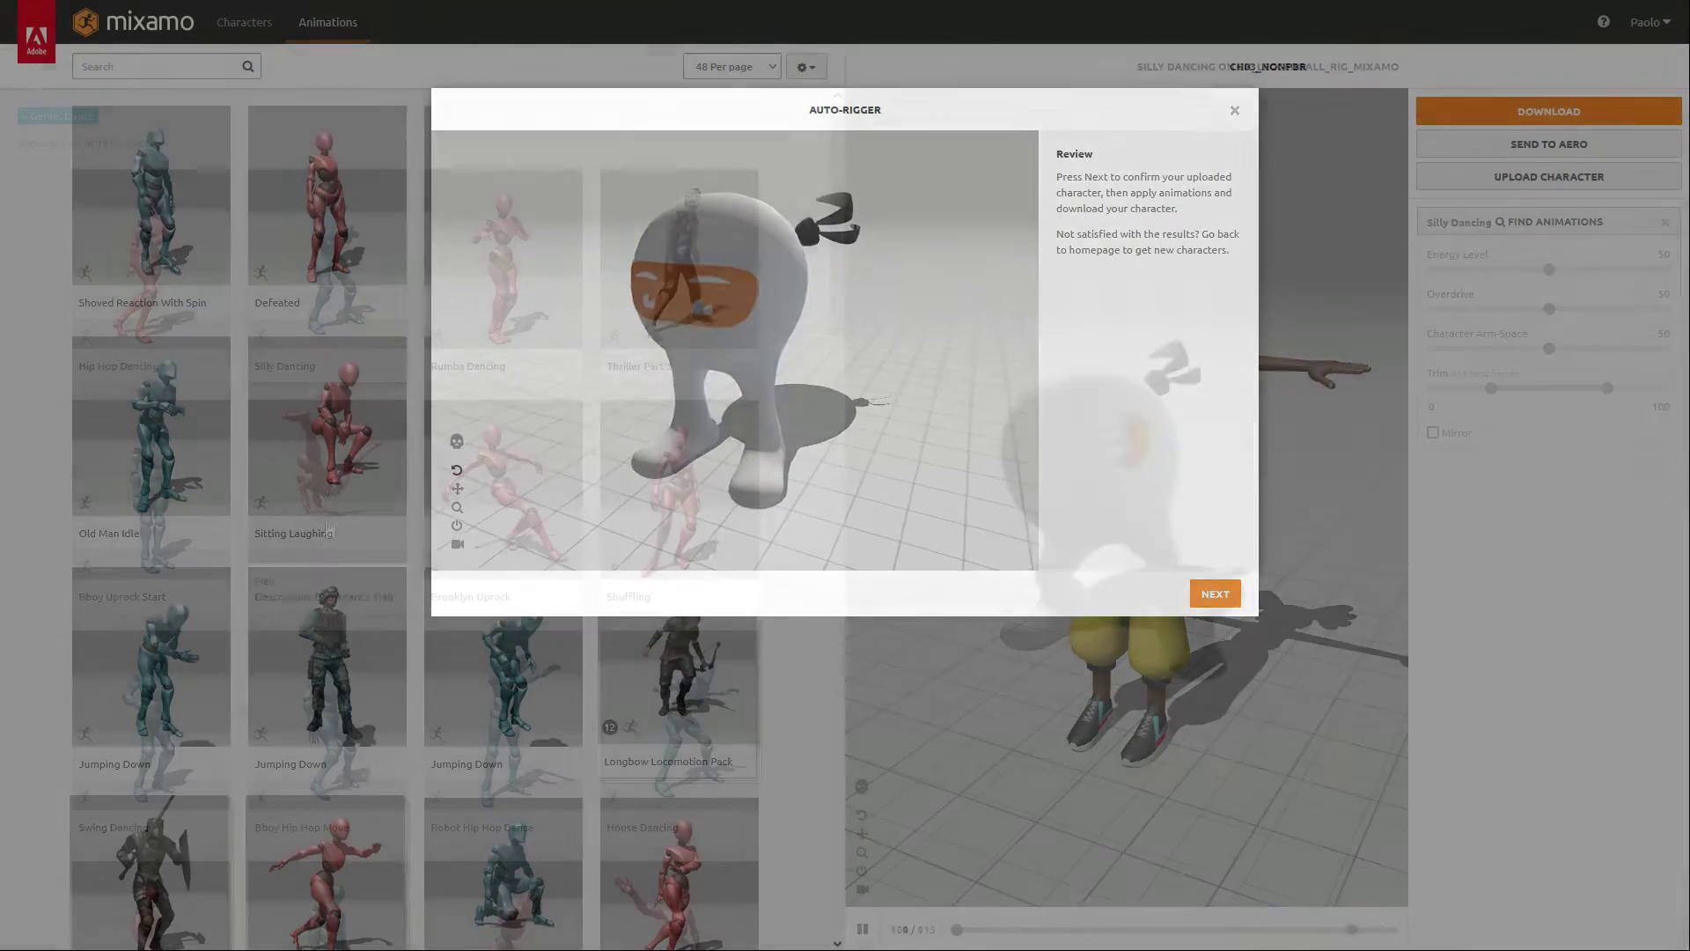
Step: Confirm the auto-rigged ninja and download the Flair animation as FBX Without Skin
{"action": "left_click", "coordinate": [1546, 111]}
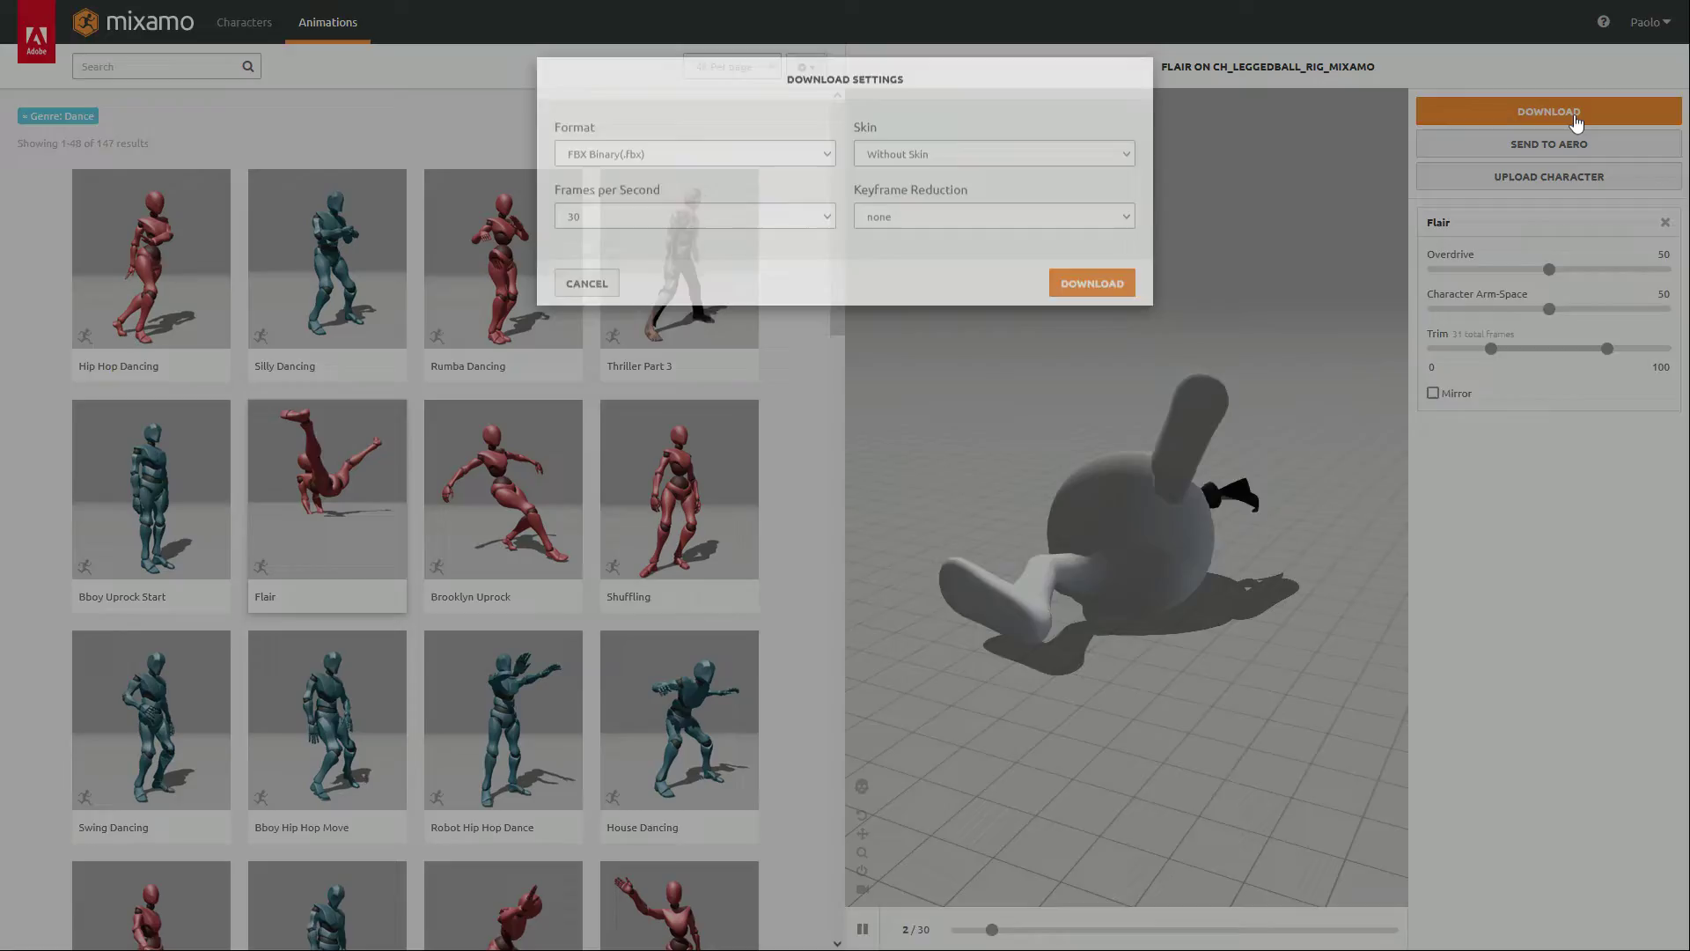
{"action": "left_click", "coordinate": [1090, 283]}
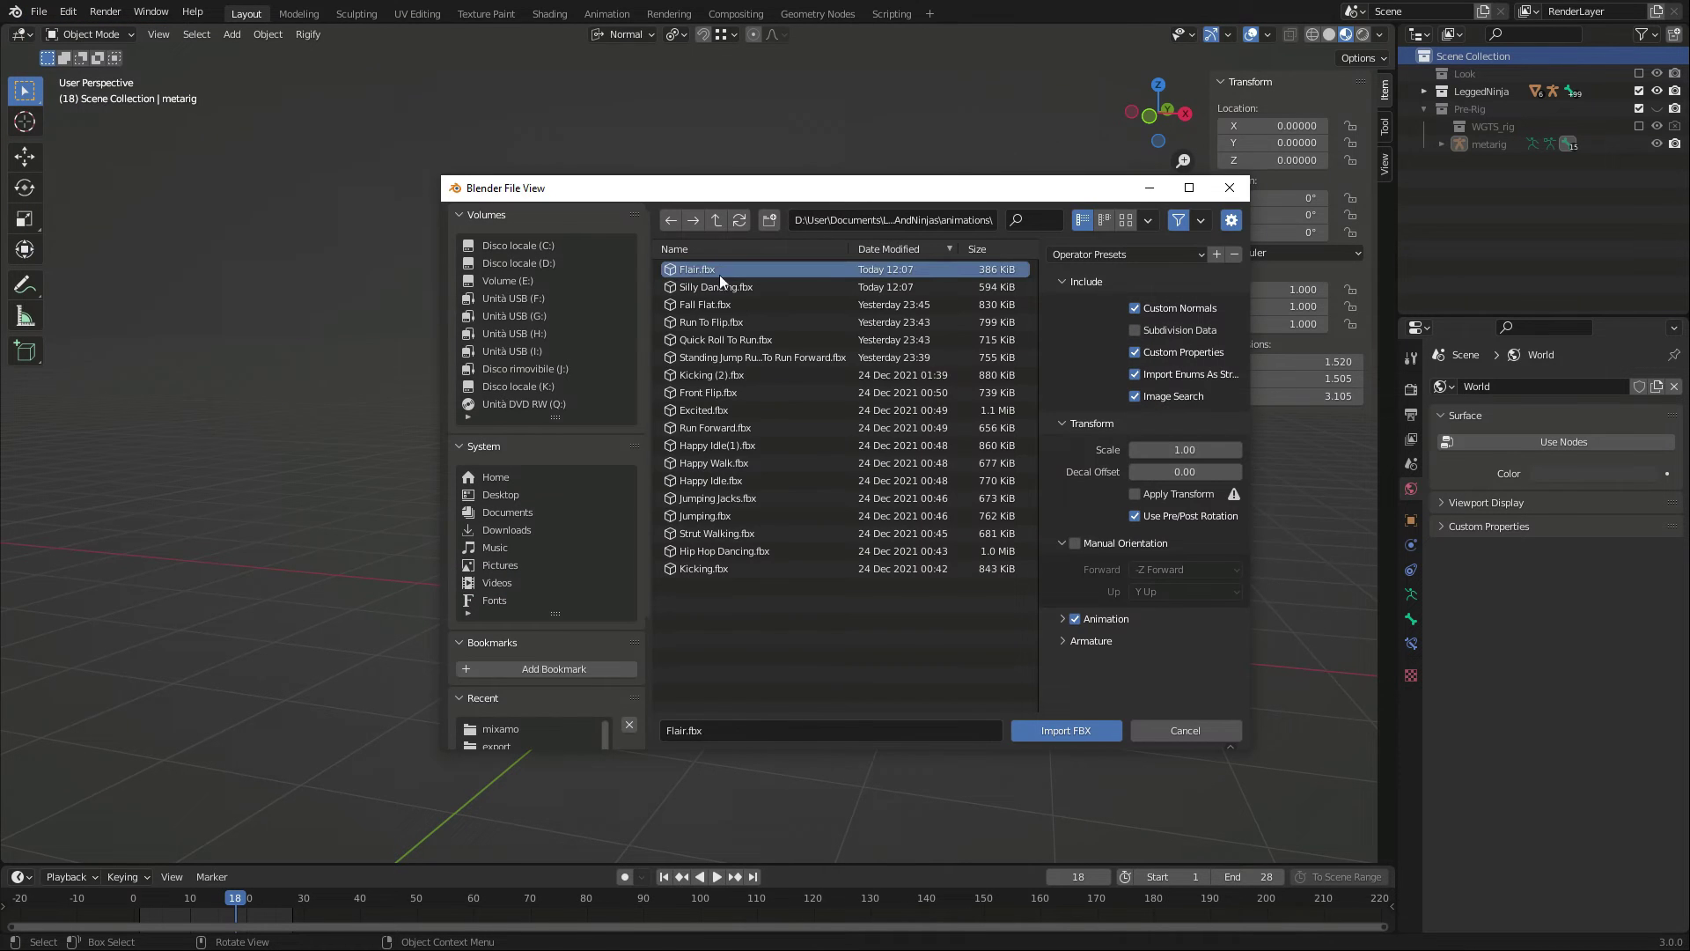
Step: Import Flair.fbx, bind it to the ninja's Rigify armature, and select the constrained controls
{"action": "left_click", "coordinate": [1064, 730]}
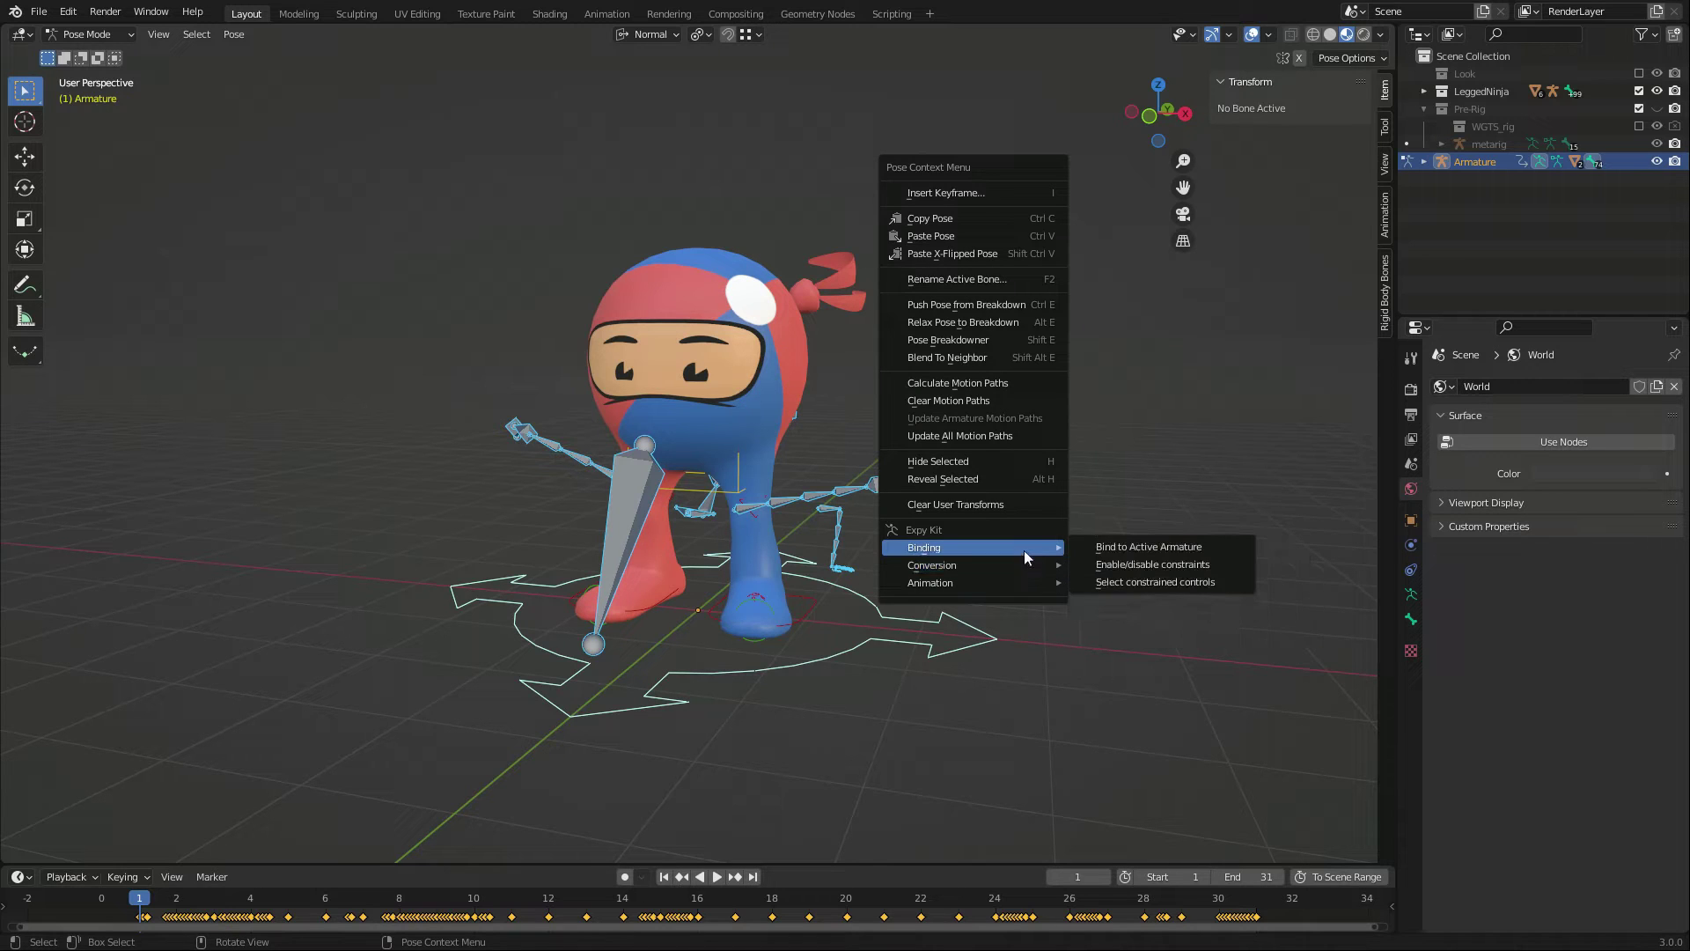
{"action": "left_click", "coordinate": [1148, 547]}
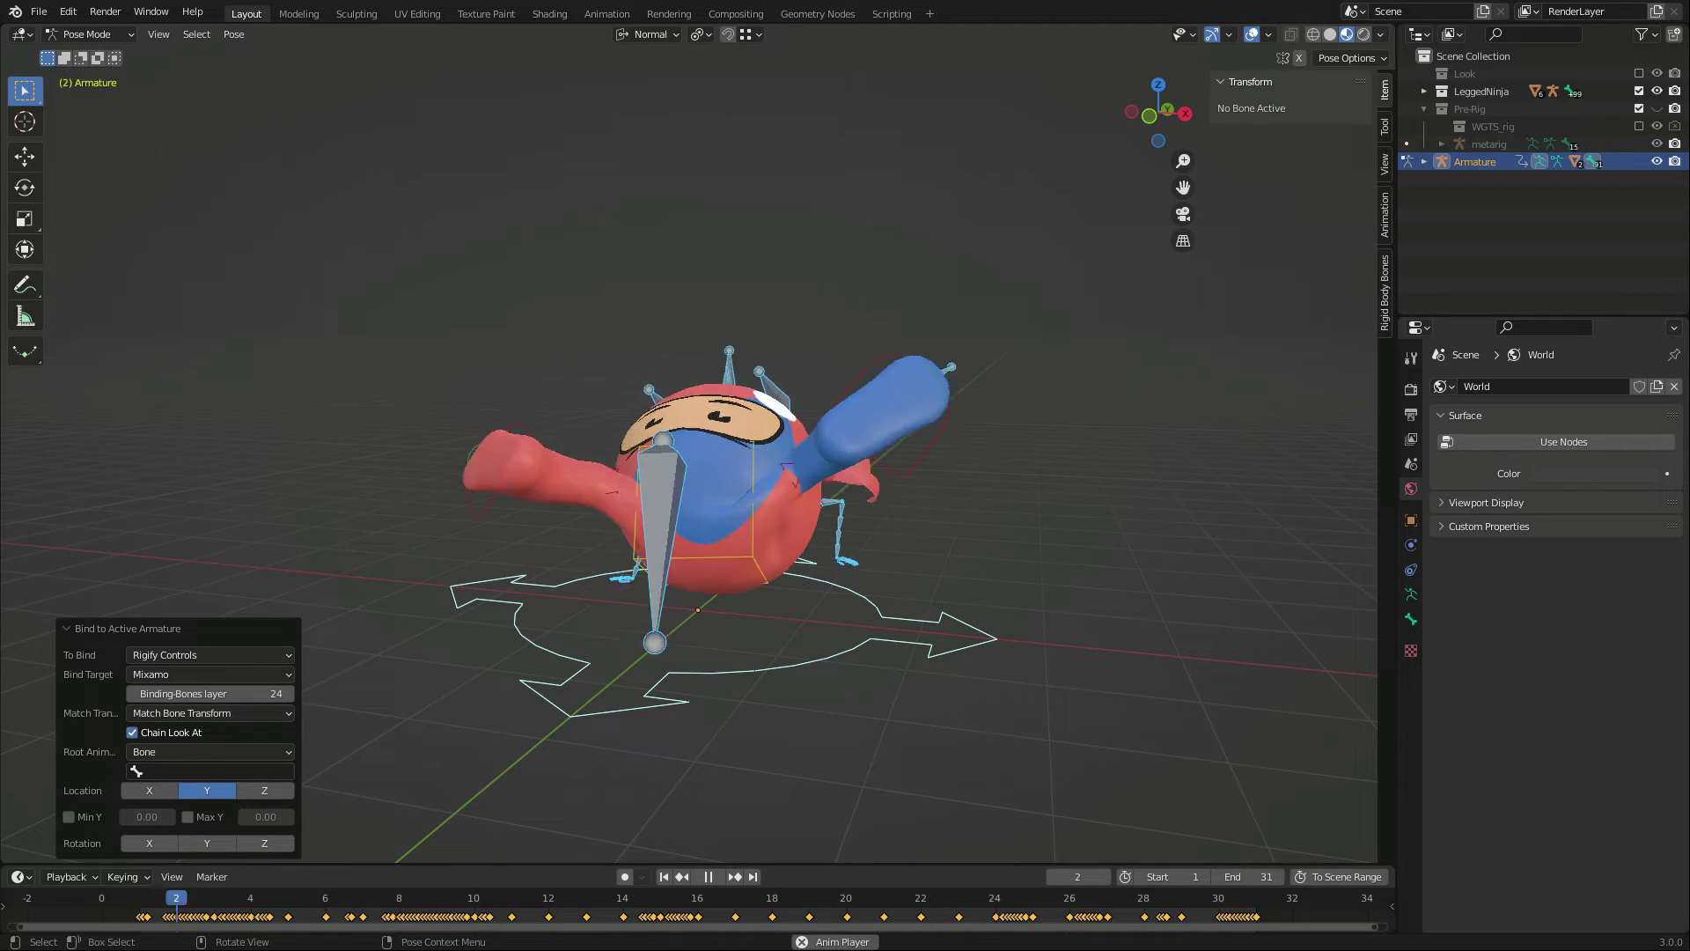
{"action": "left_click", "coordinate": [232, 34]}
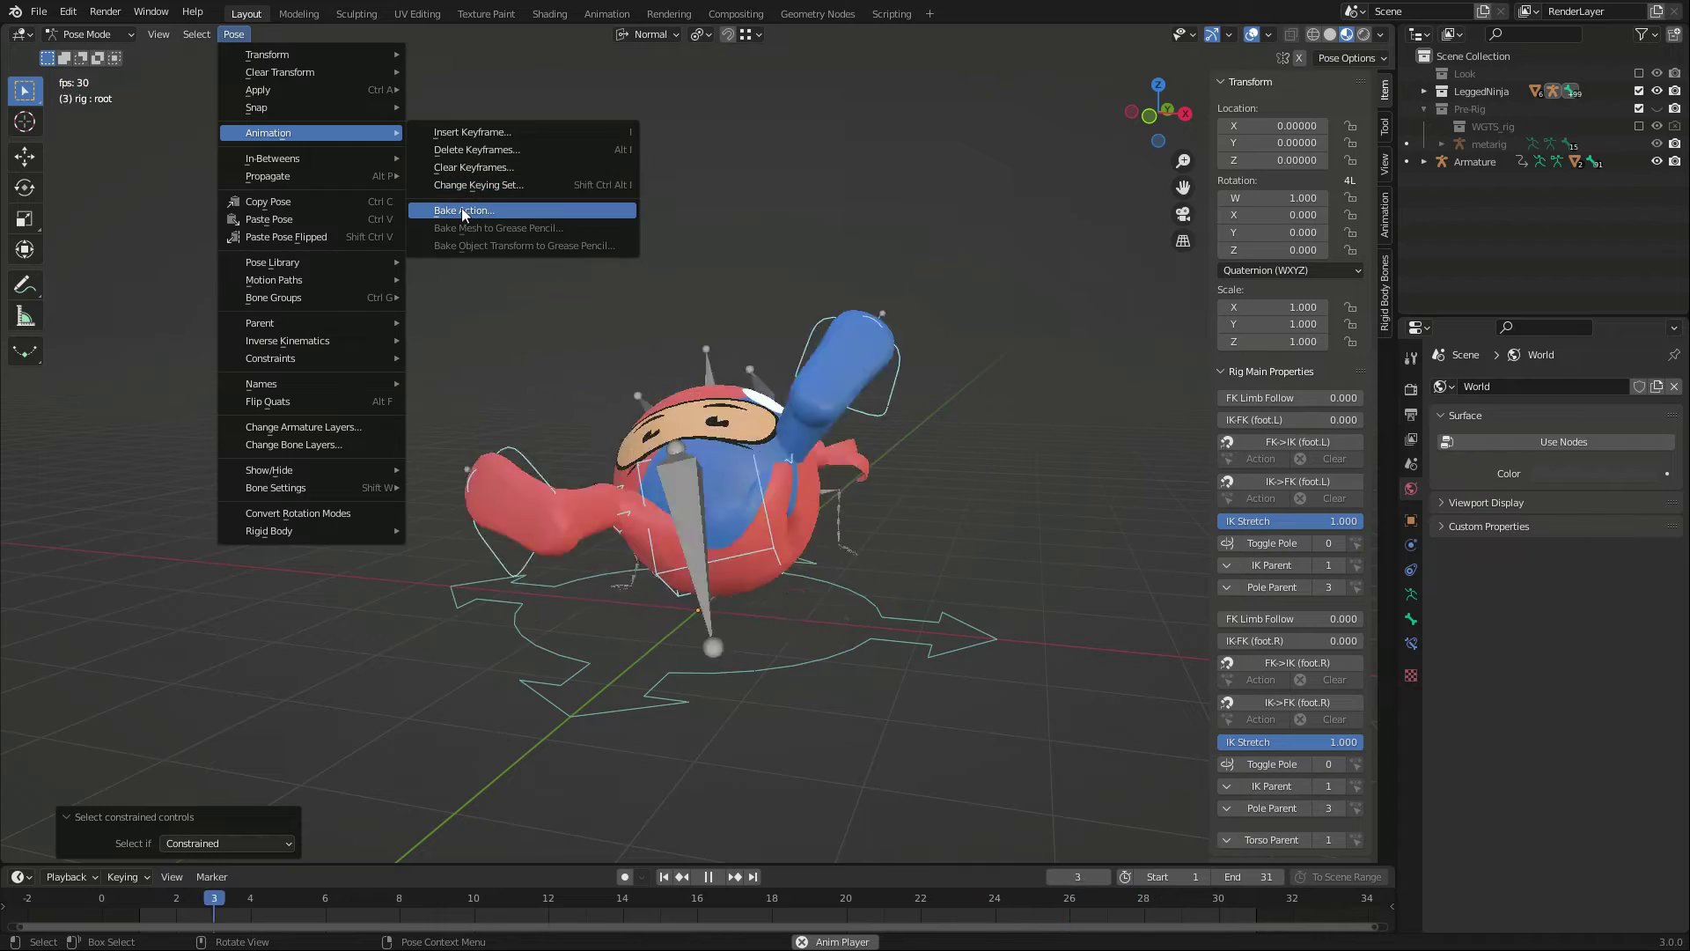
Step: Bake the bound Flair motion into an action on the constrained controls
{"action": "left_click", "coordinate": [462, 209]}
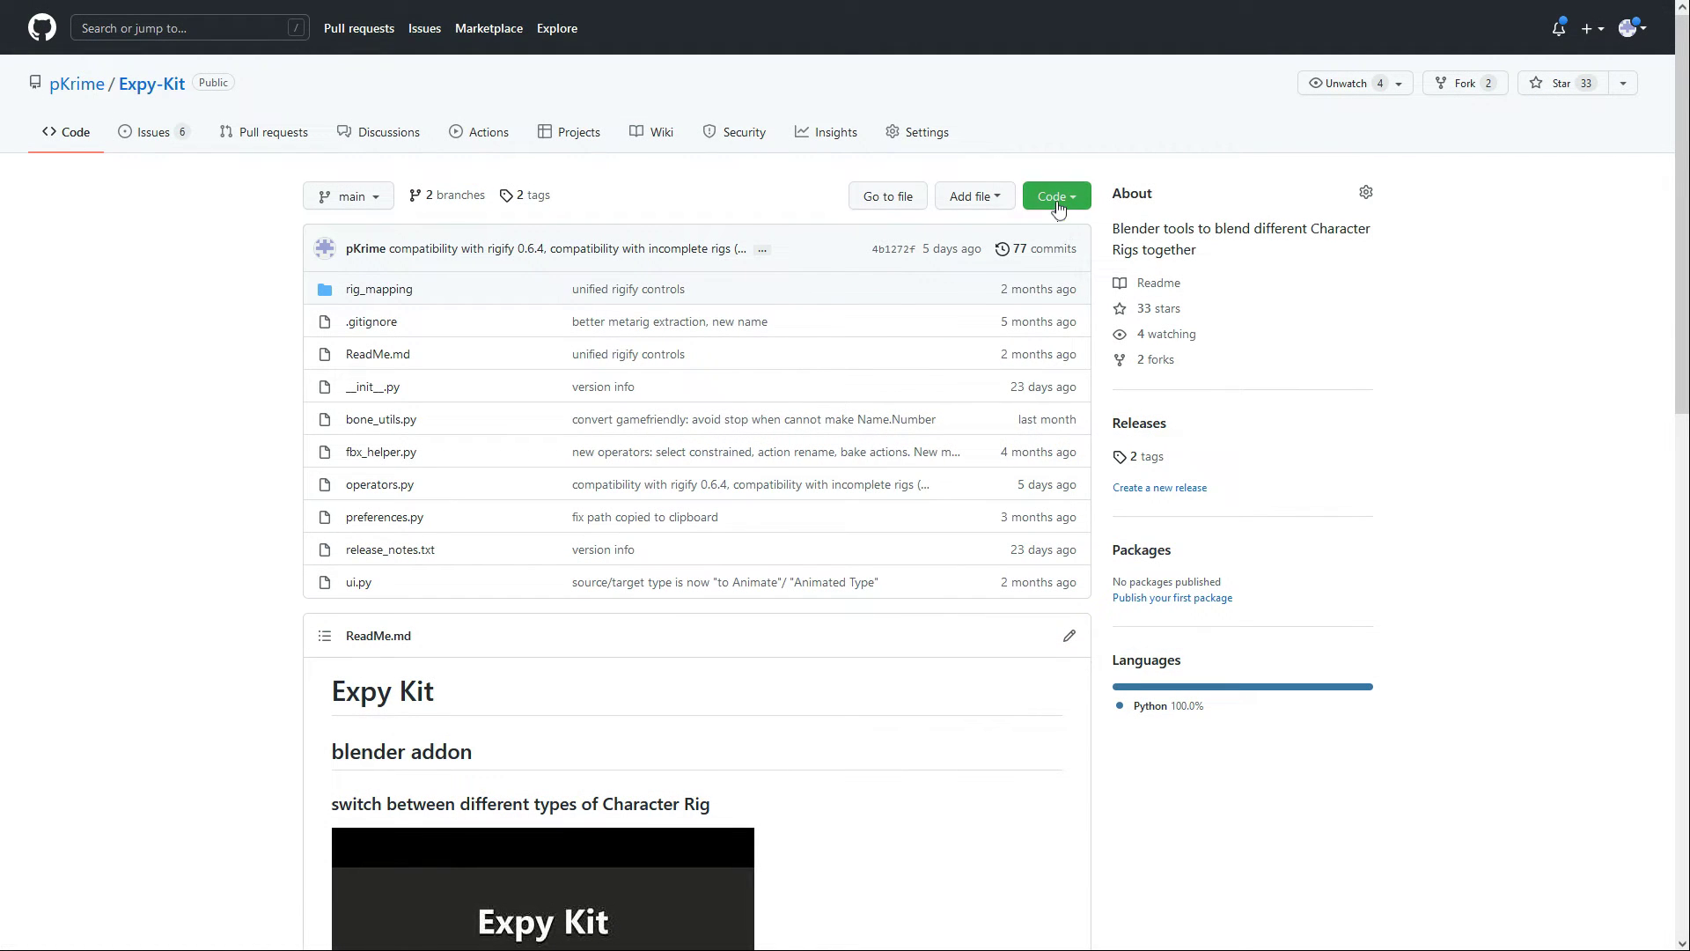
Step: Download the Expy-Kit repository as Expy-Kit-main.zip via Code > Download ZIP
{"action": "left_click", "coordinate": [1054, 196]}
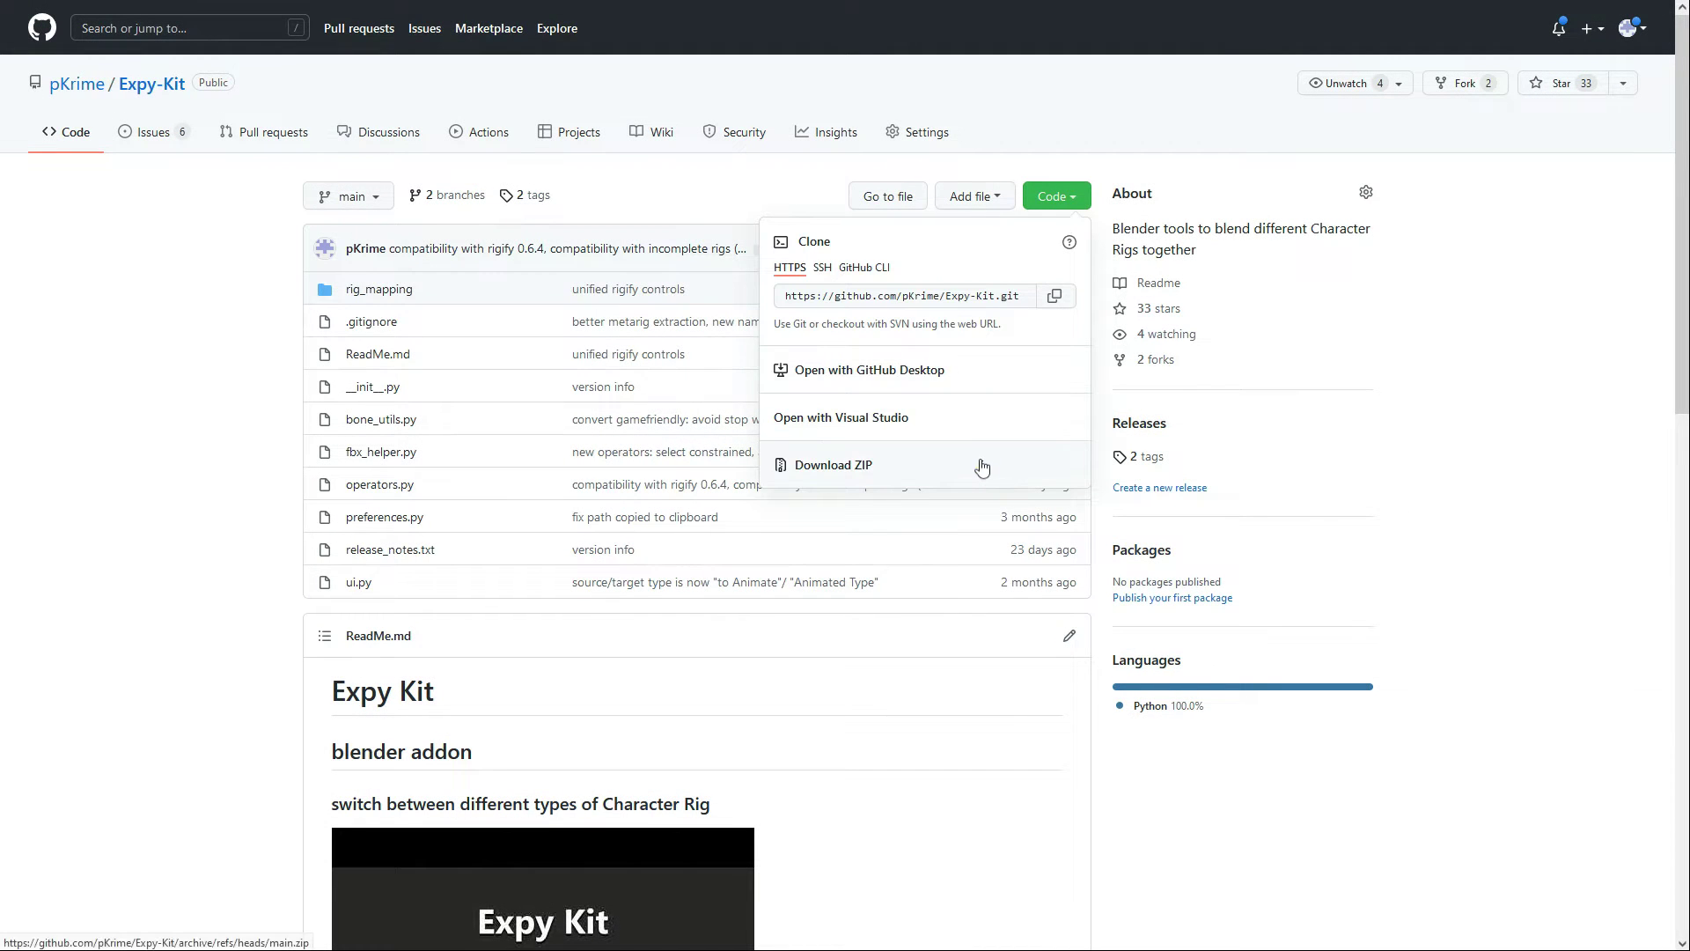
{"action": "left_click", "coordinate": [835, 465]}
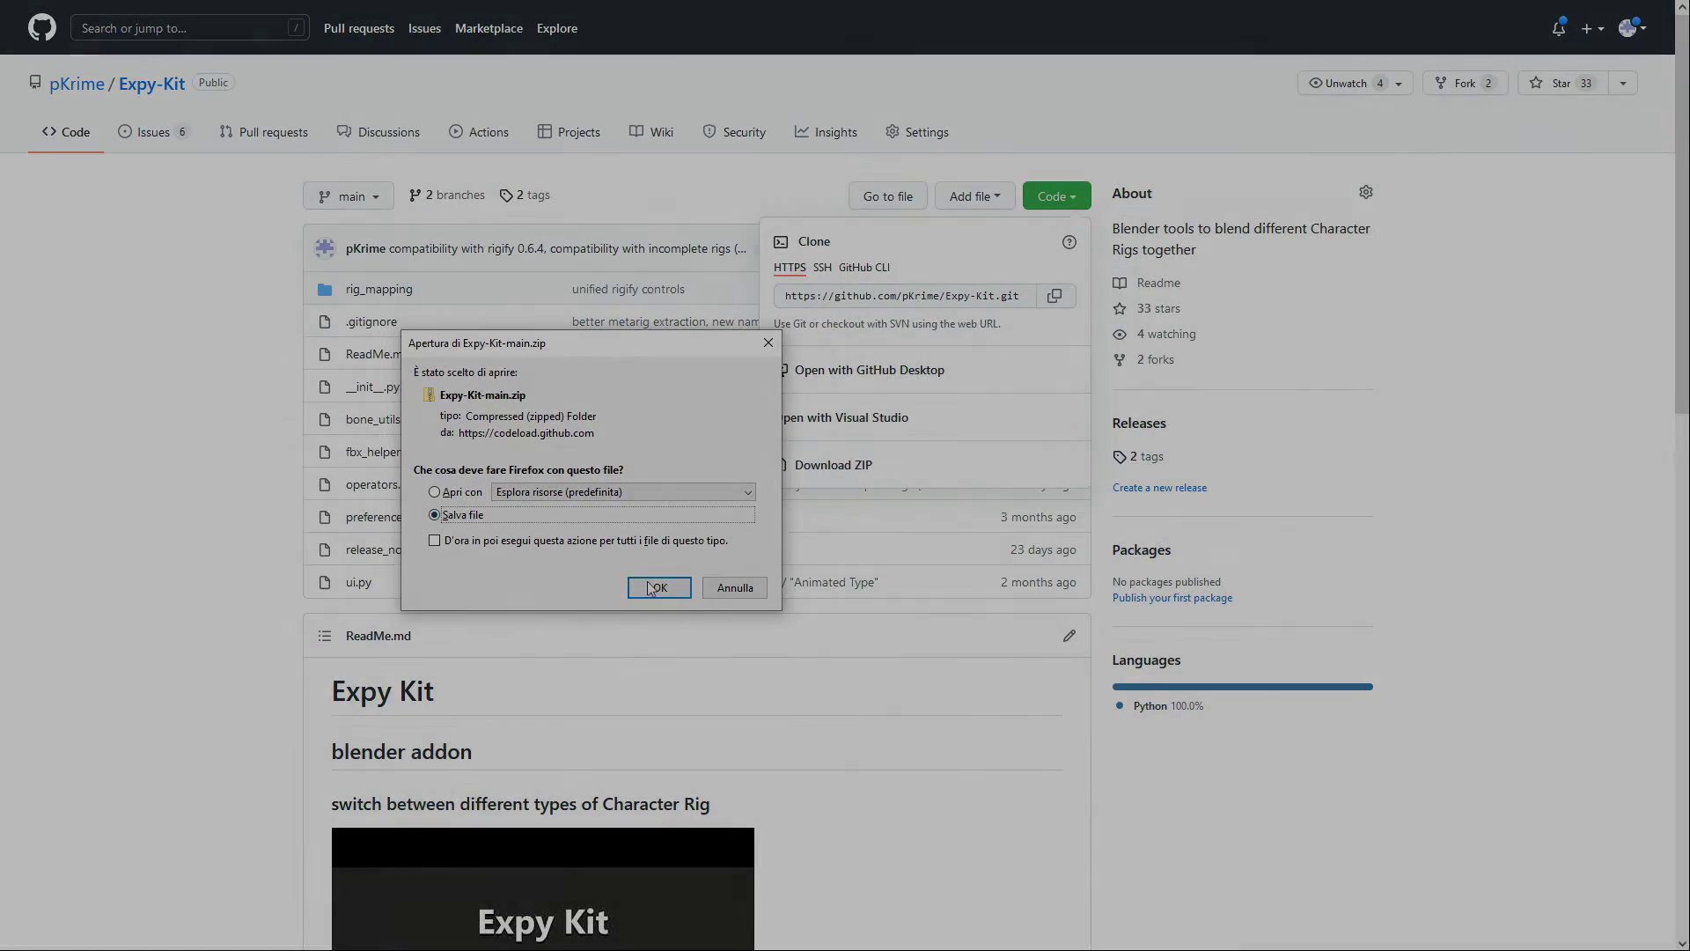